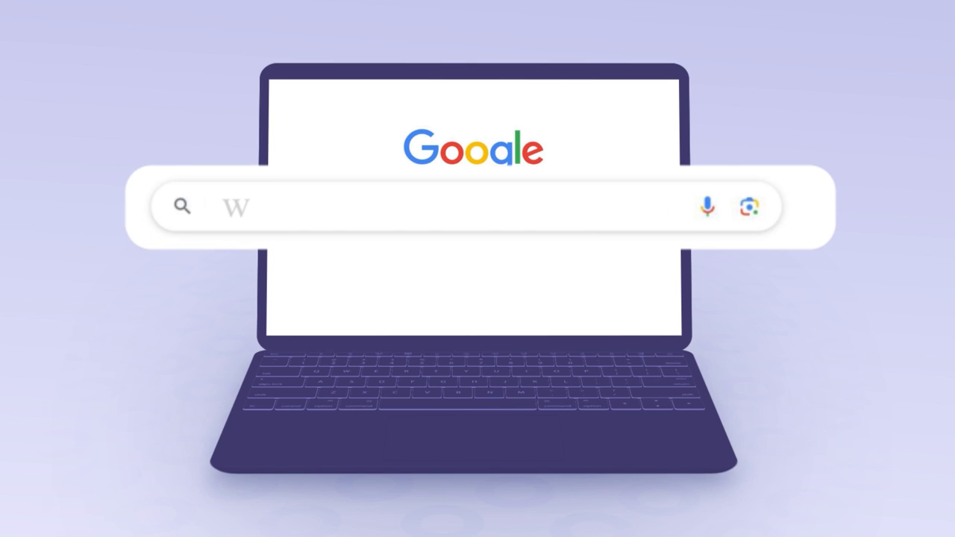
{"action": "type", "text": "www.bqpca.gov."}
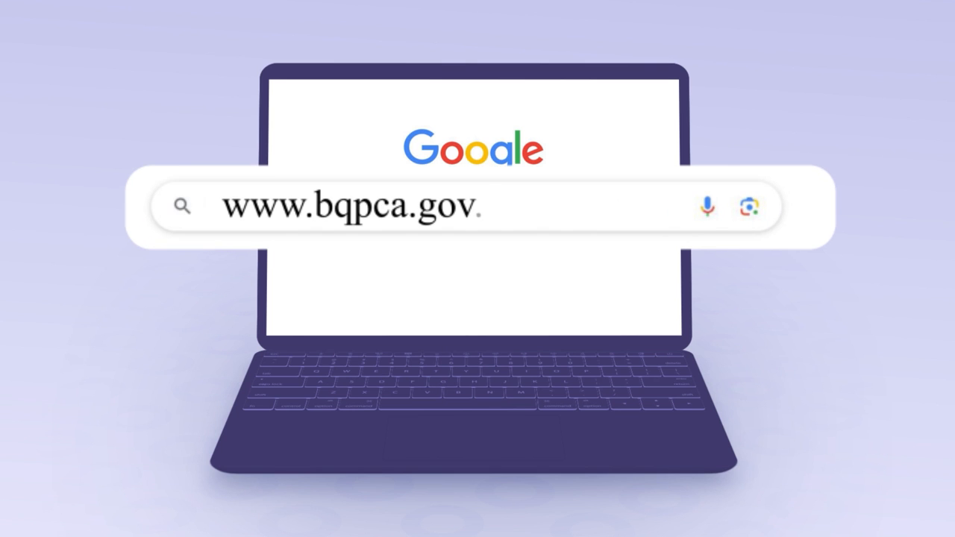
{"action": "type", "text": "bt"}
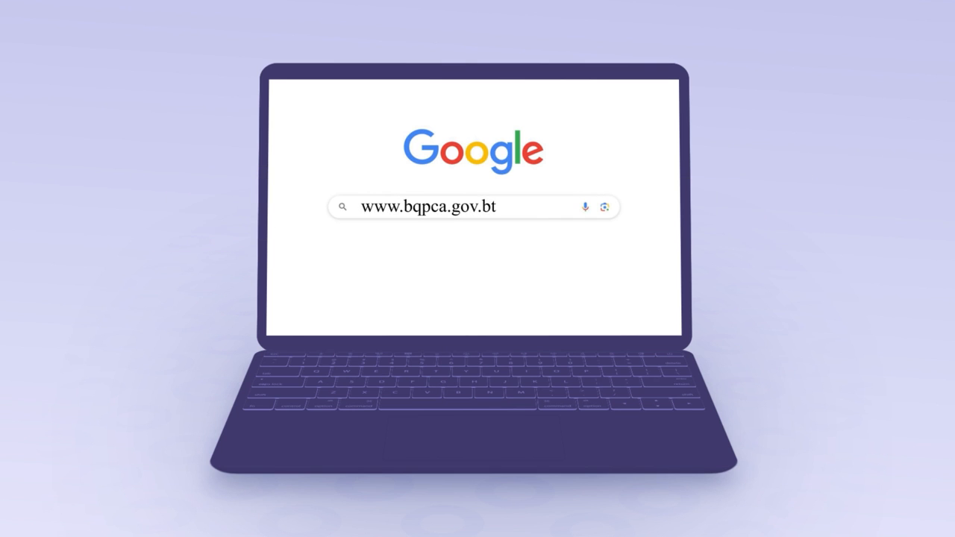
{"action": "key", "text": "Enter"}
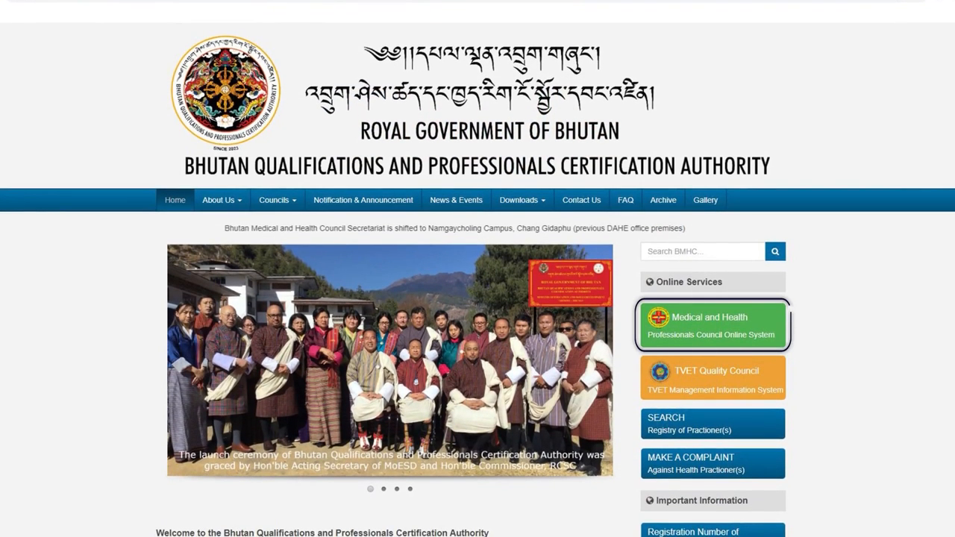
{"action": "mouse_move", "coordinate": [722, 334]}
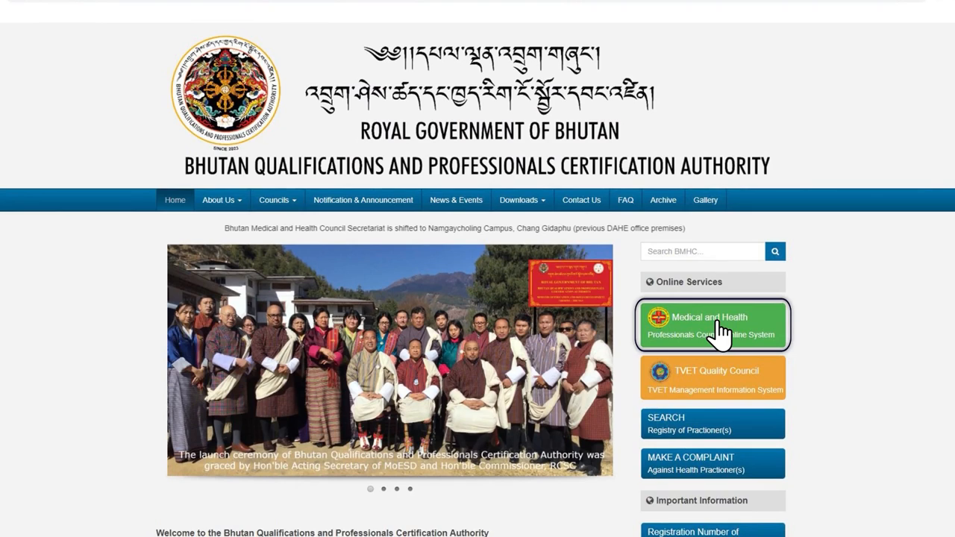
Step: Open the Health Personnel Management System from the Medical and Health Professionals Council online system
{"action": "left_click", "coordinate": [712, 325]}
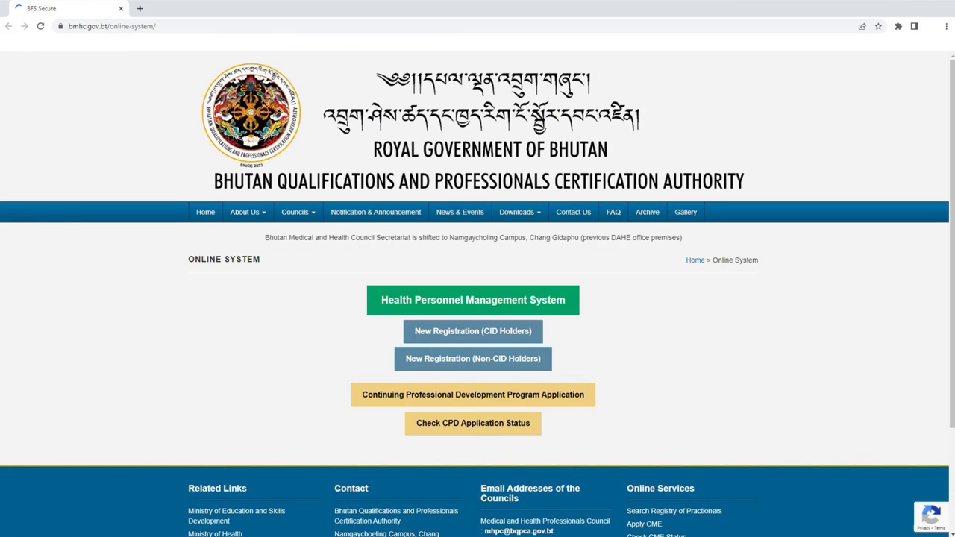
{"action": "mouse_move", "coordinate": [483, 317]}
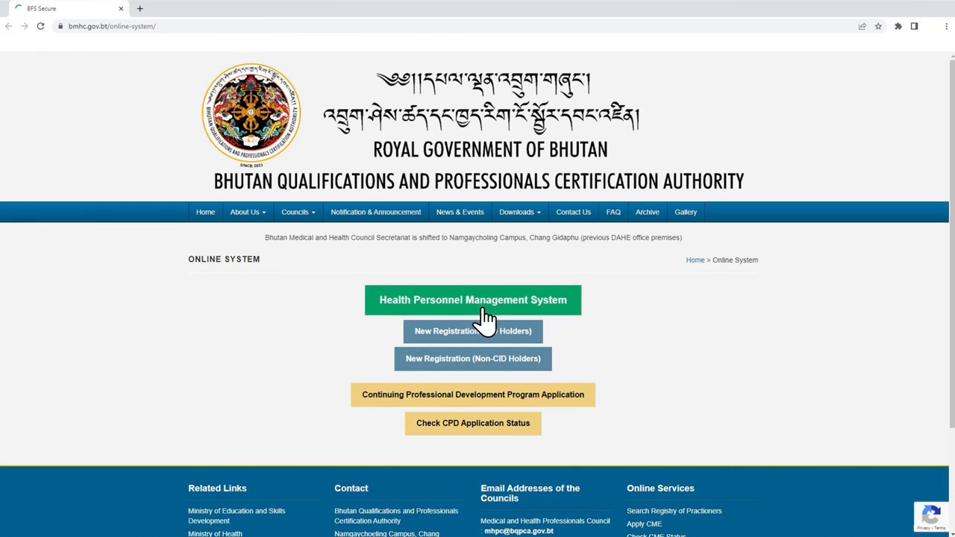
{"action": "left_click", "coordinate": [472, 300]}
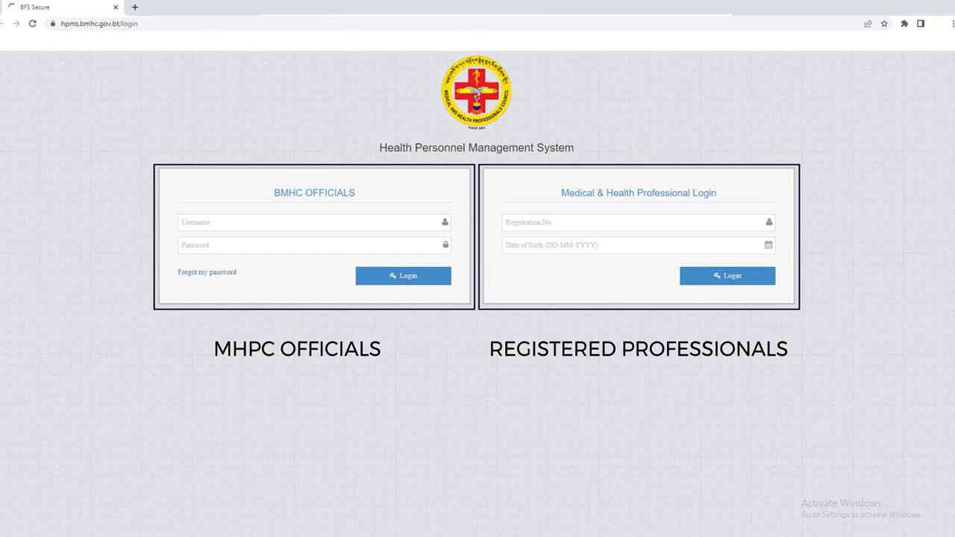
Step: Enter the registration number and date of birth in the Medical & Health Professional Login
{"action": "left_click", "coordinate": [638, 222]}
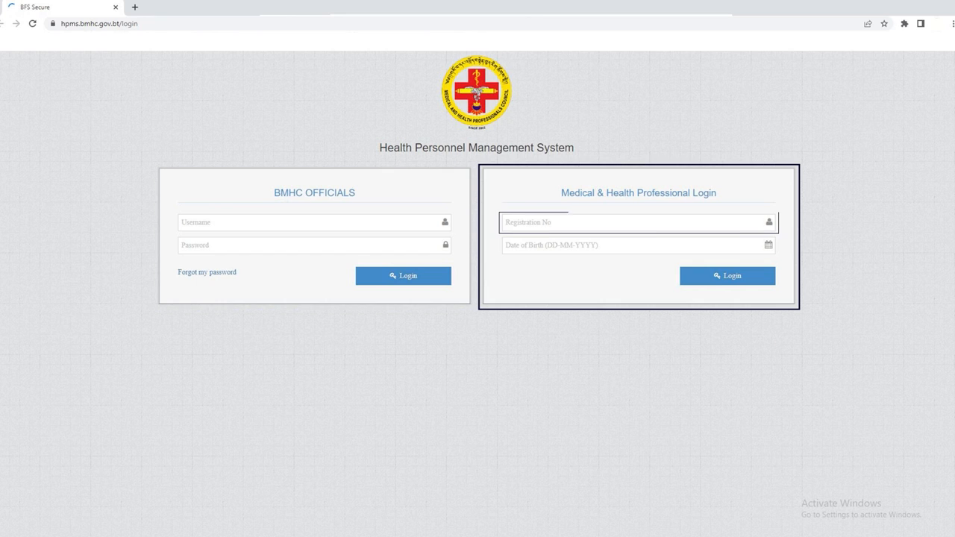
{"action": "type", "text": "XXXXX"}
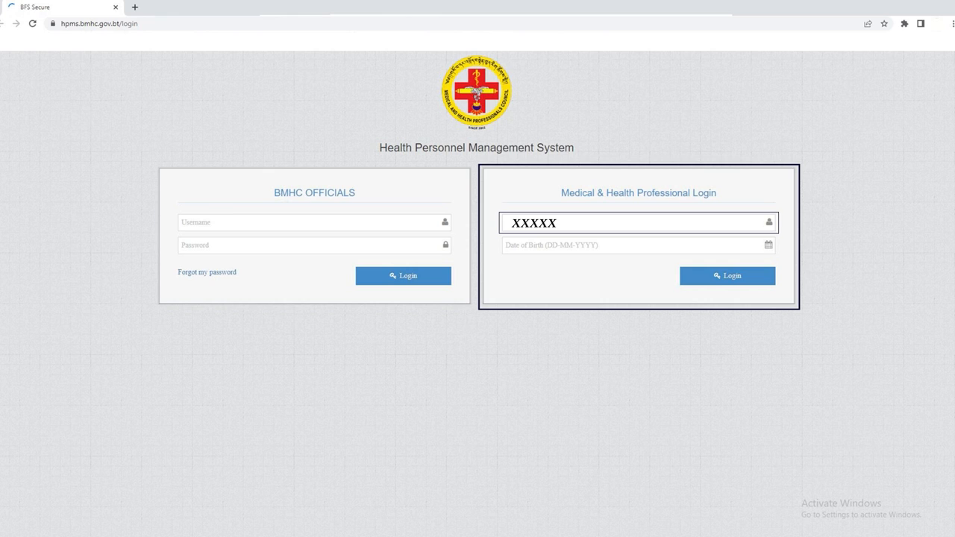
{"action": "type", "text": "XX-XX-XXXX"}
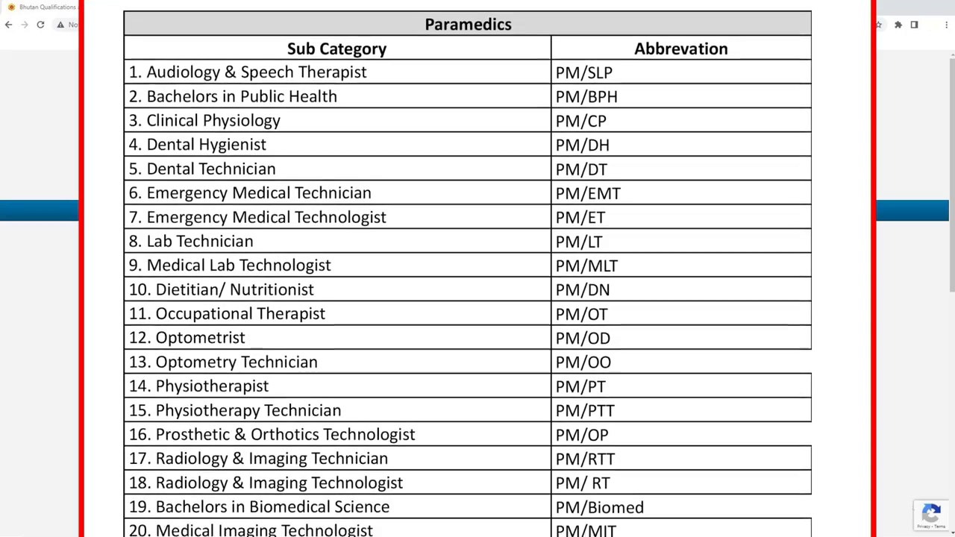
Step: Scroll the Paramedics abbreviation table, then return to the health professionals online system
{"action": "scroll", "scroll_direction": "down", "scroll_amount": 3}
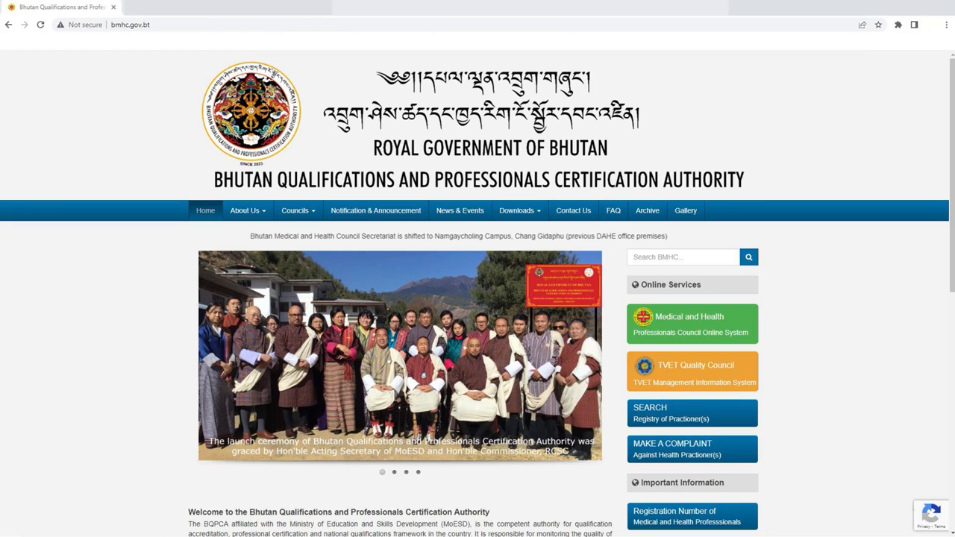
{"action": "left_click", "coordinate": [375, 211]}
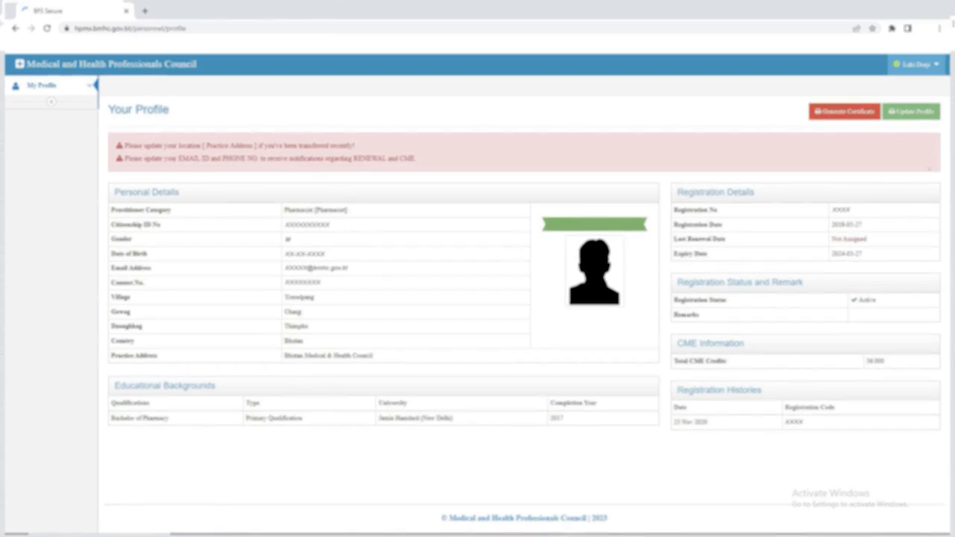
Step: Expand My Profile and open Apply for Additional Qualification Registration
{"action": "left_click", "coordinate": [843, 112]}
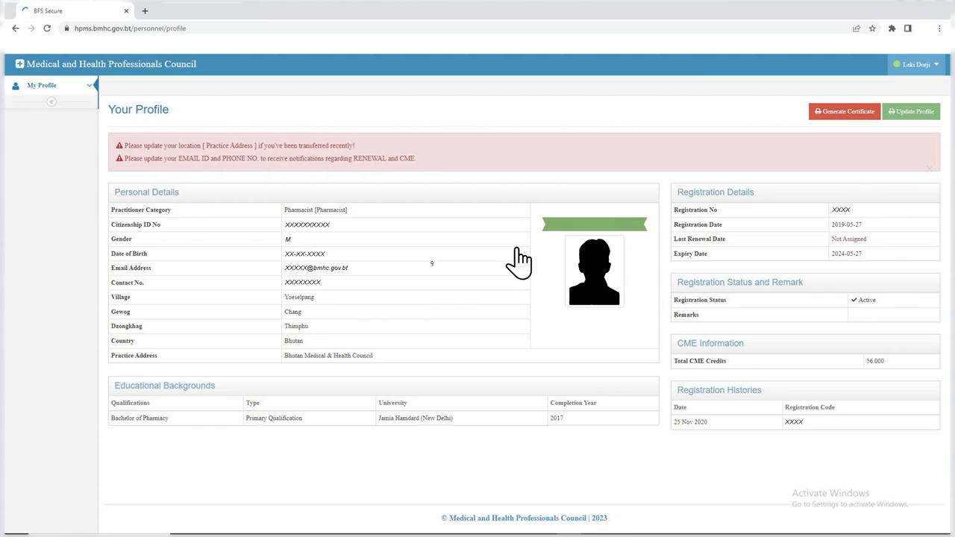
{"action": "left_click", "coordinate": [42, 85]}
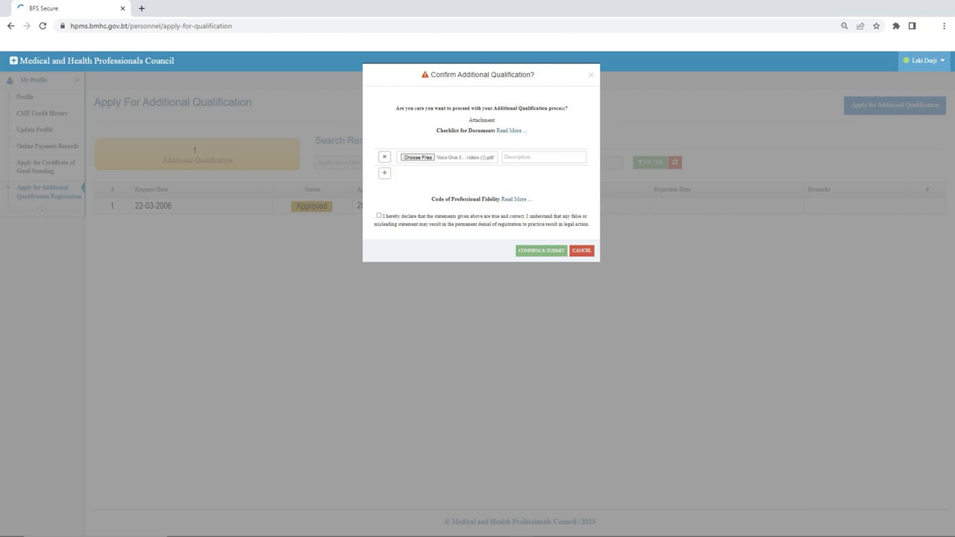
Step: Read the checklist and code, accept the declaration, submit, and start paying Nu. 200.00
{"action": "left_click", "coordinate": [510, 130]}
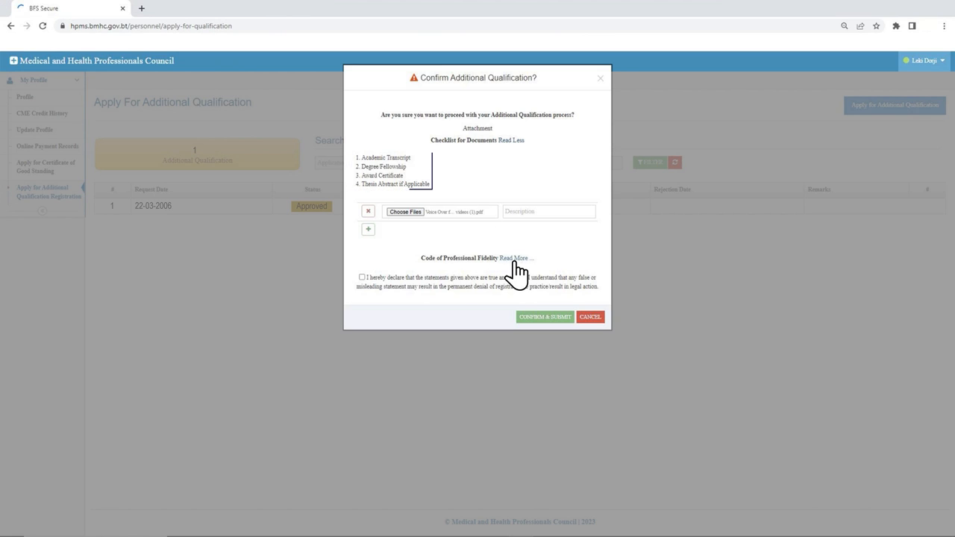
{"action": "left_click", "coordinate": [515, 258]}
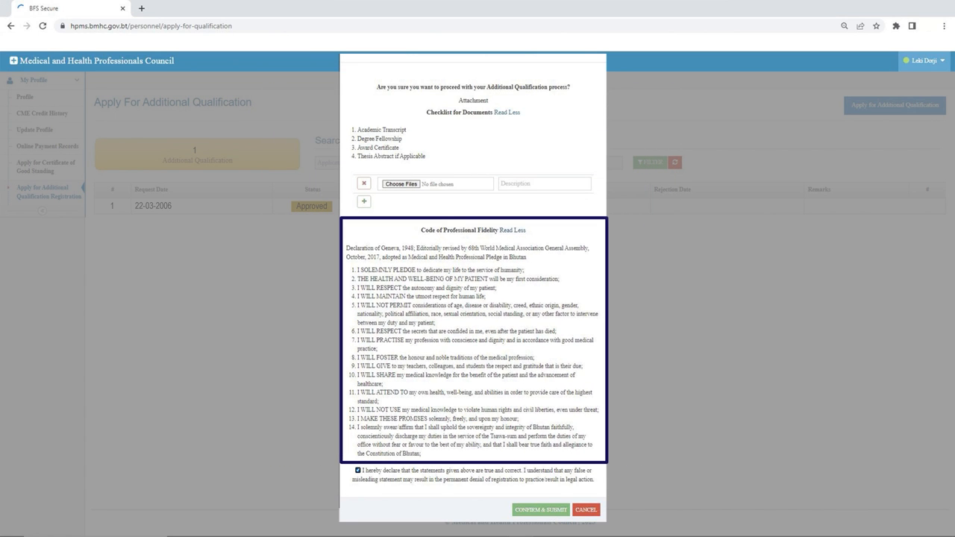
{"action": "left_click", "coordinate": [540, 509]}
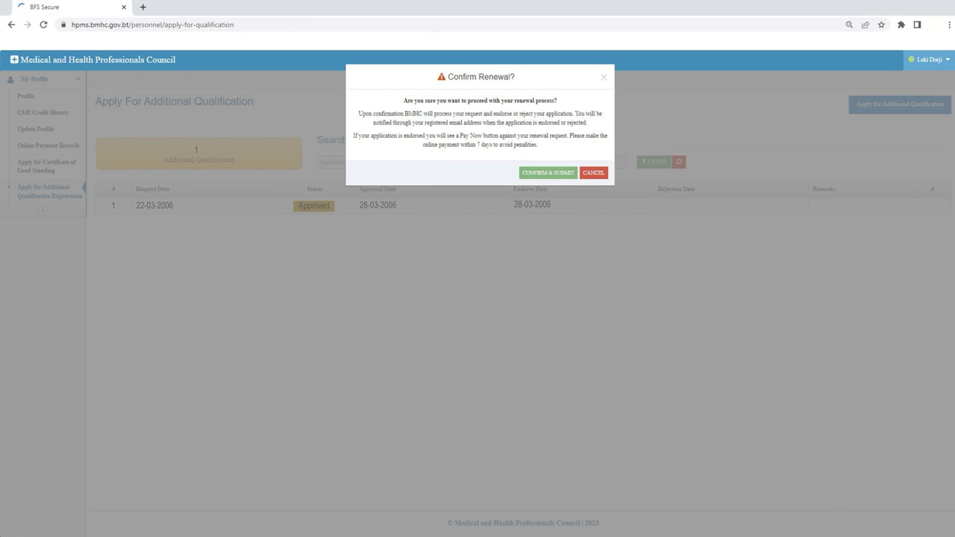
{"action": "left_click", "coordinate": [546, 172]}
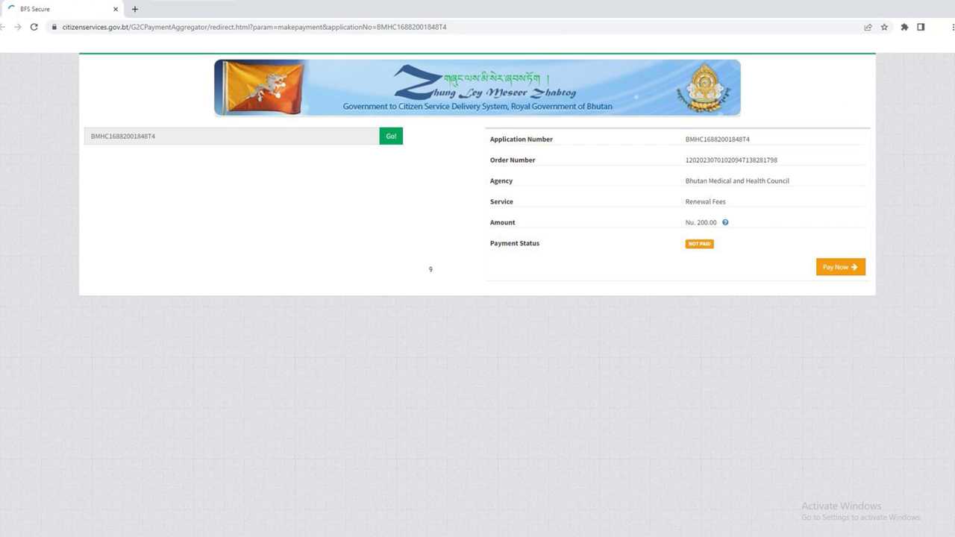
{"action": "left_click", "coordinate": [839, 267]}
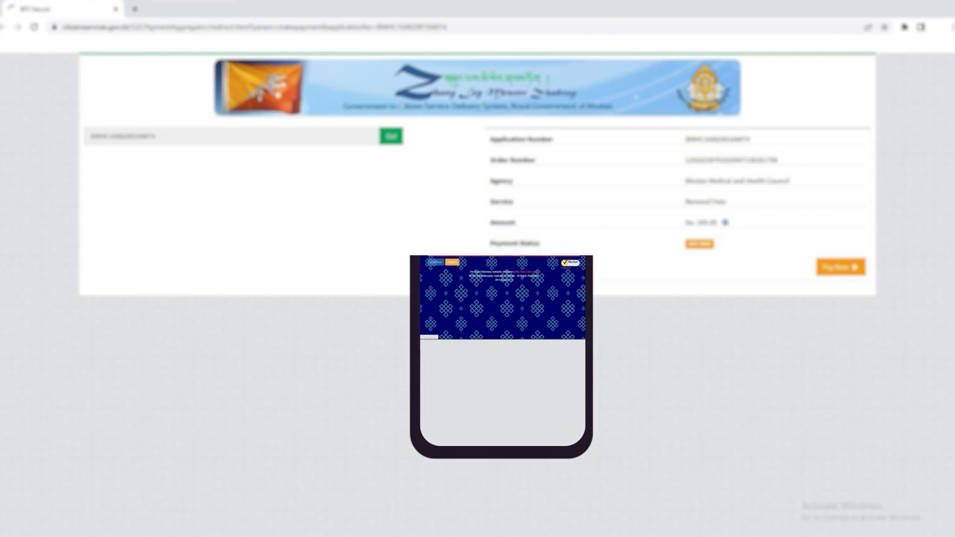